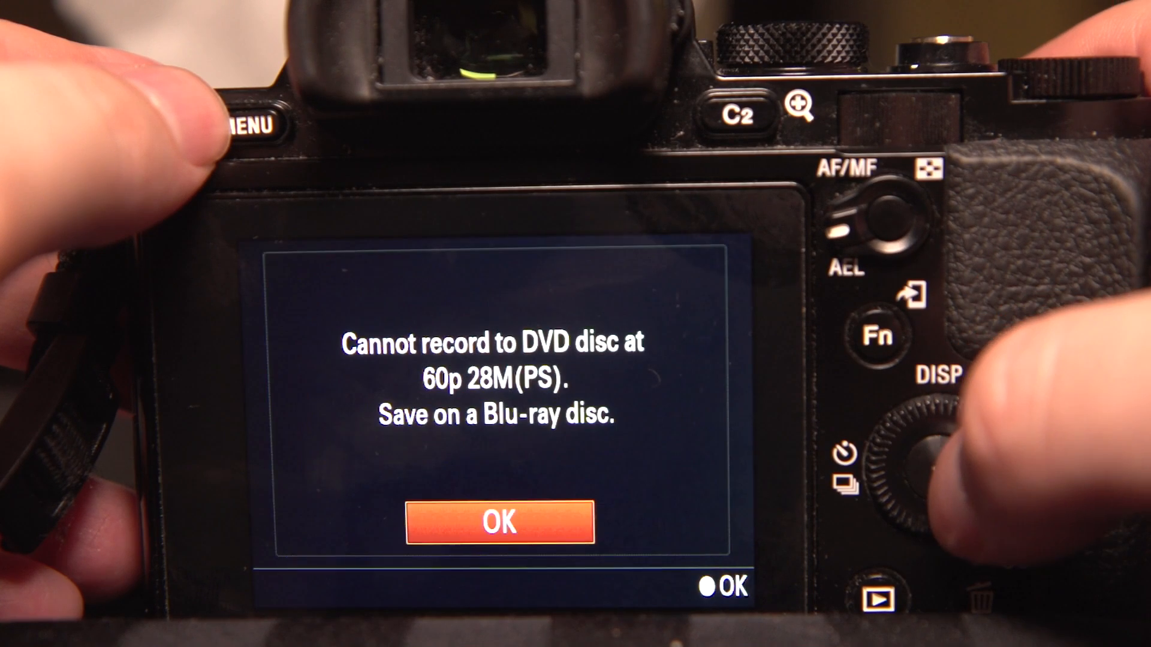
# Dismiss the DVD warning and exit the menu to the manual-mode live view with 60p 28M(PS).
pyautogui.click(498, 522)
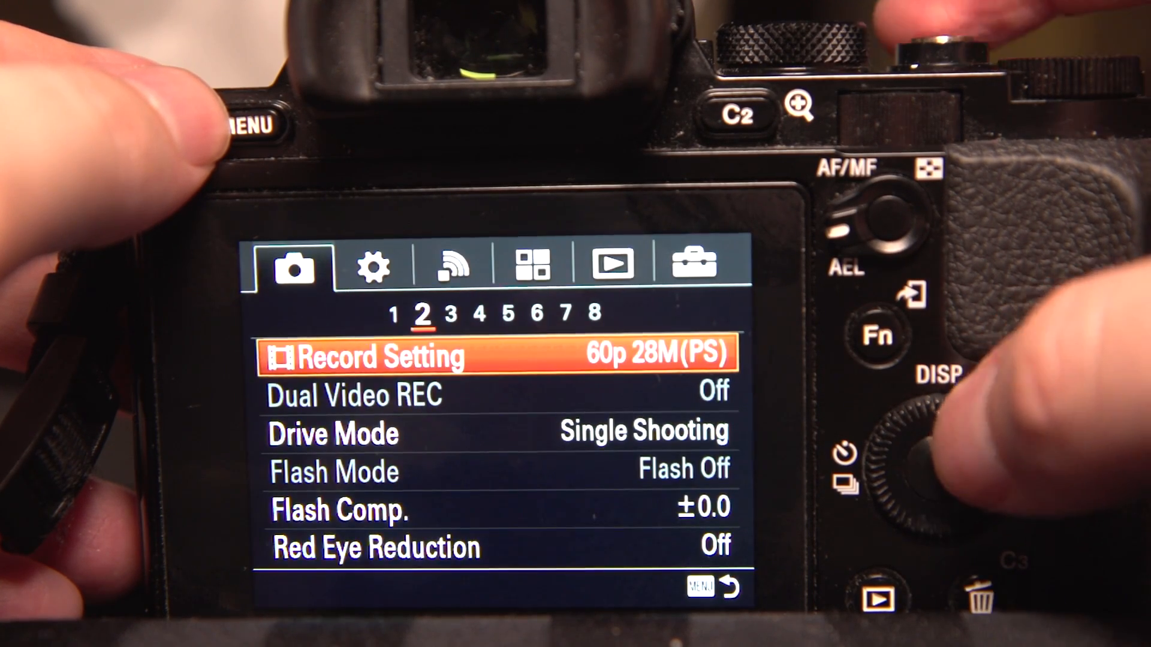
pyautogui.click(253, 125)
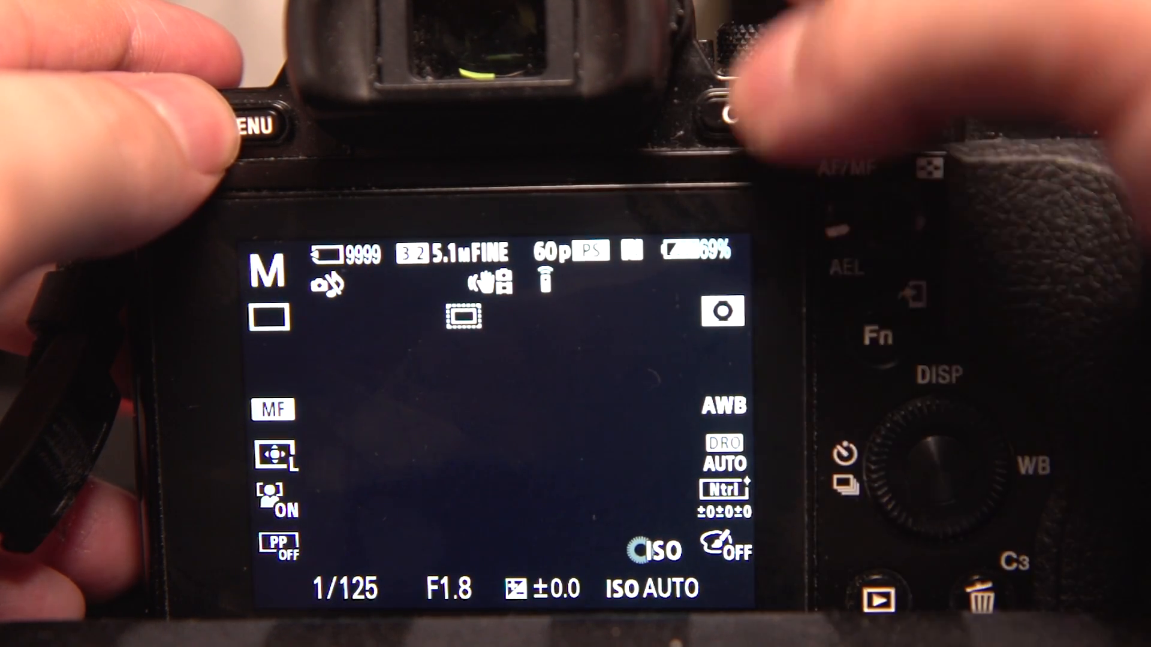
pyautogui.click(253, 124)
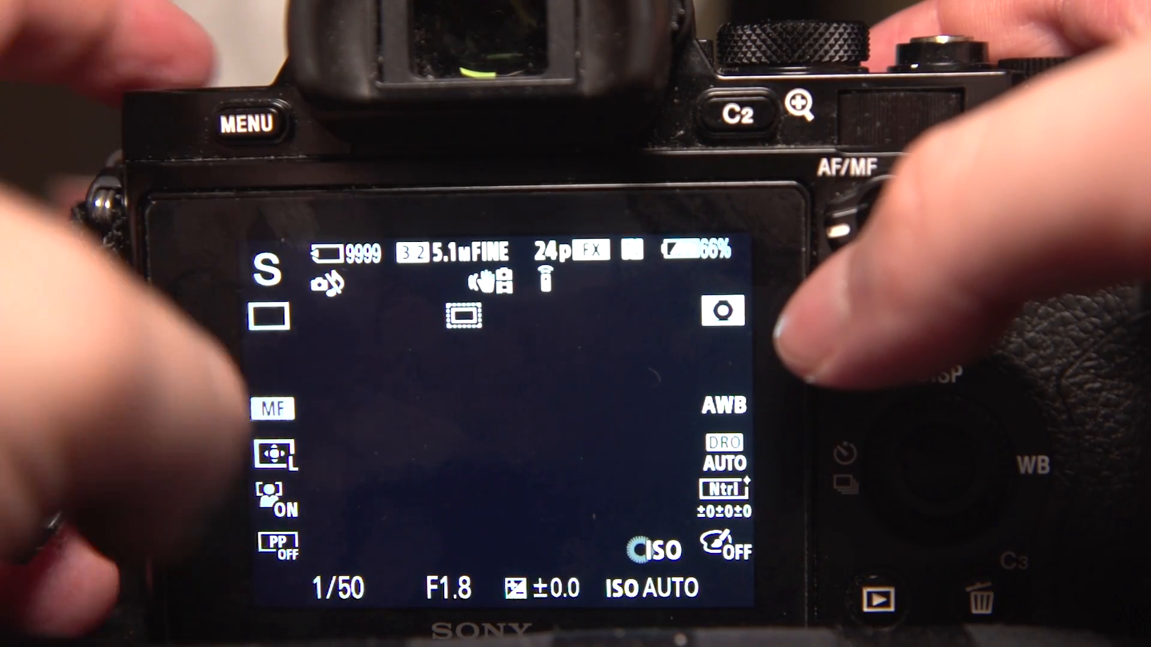
# Select Record Setting 120p 50M on Camera page 2.
pyautogui.click(253, 123)
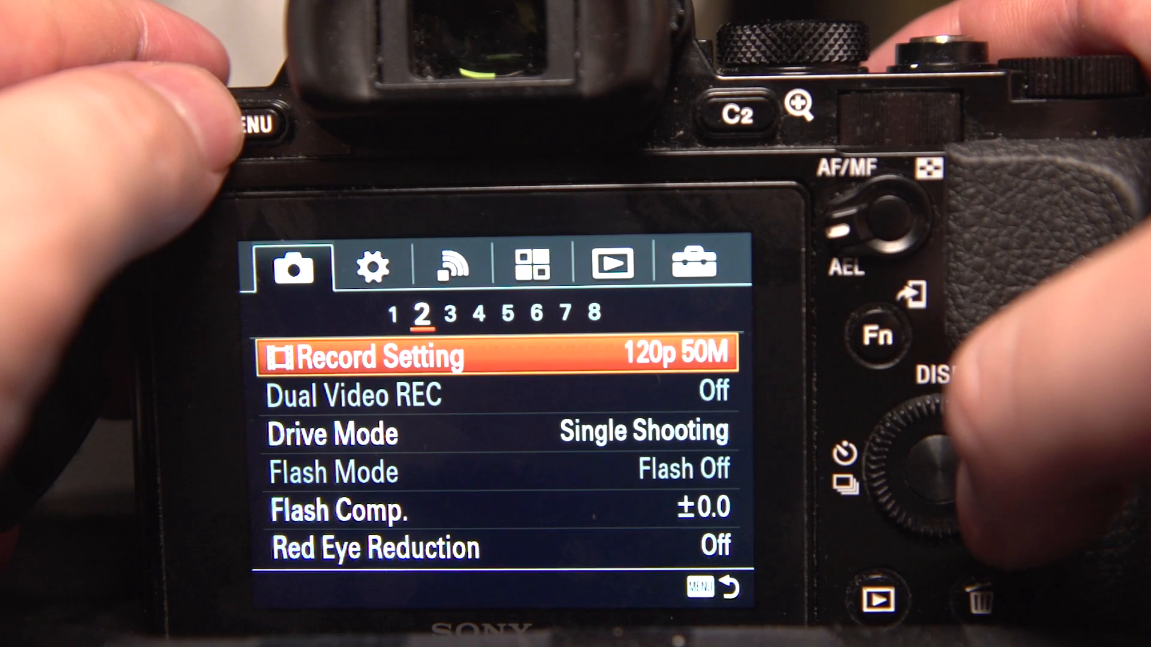
pyautogui.click(499, 356)
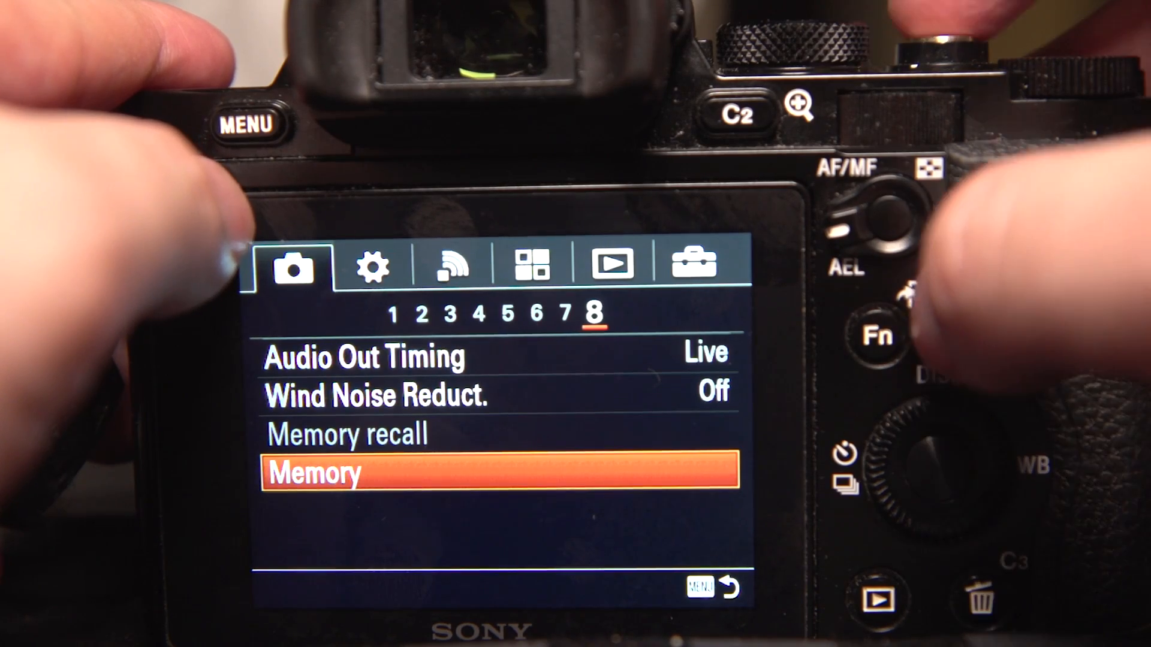
# Exit the menu to the shutter-priority live view showing 1/250 with 120p recording.
pyautogui.click(249, 123)
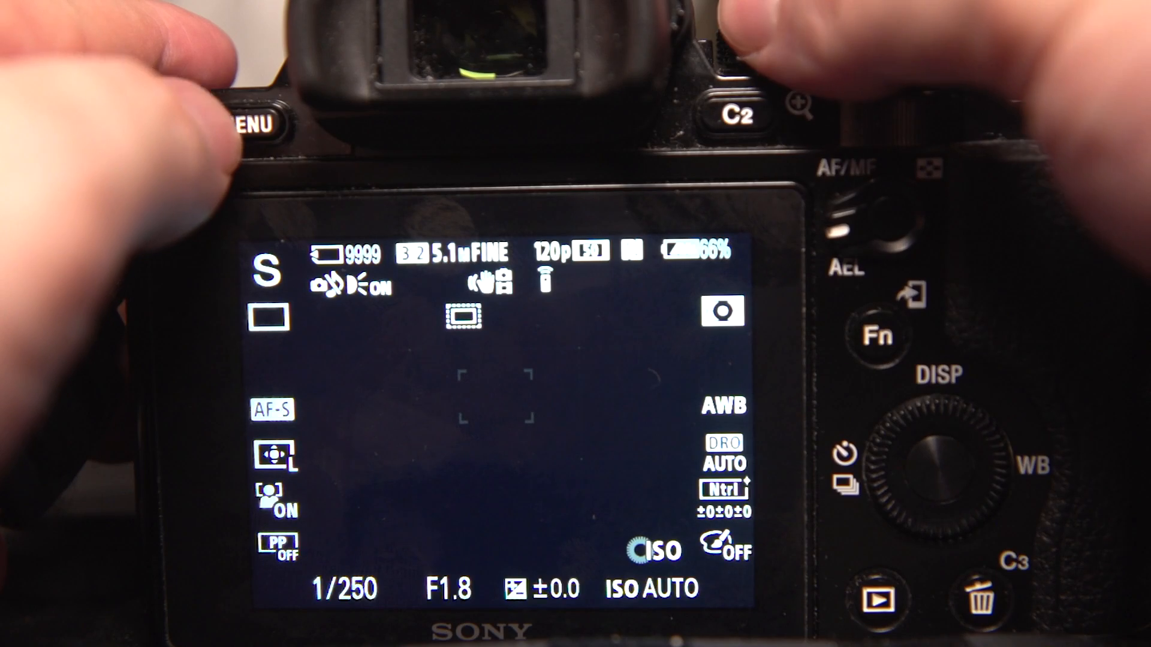
# Register the shutter-priority 120p settings into memory slot 2.
pyautogui.click(256, 125)
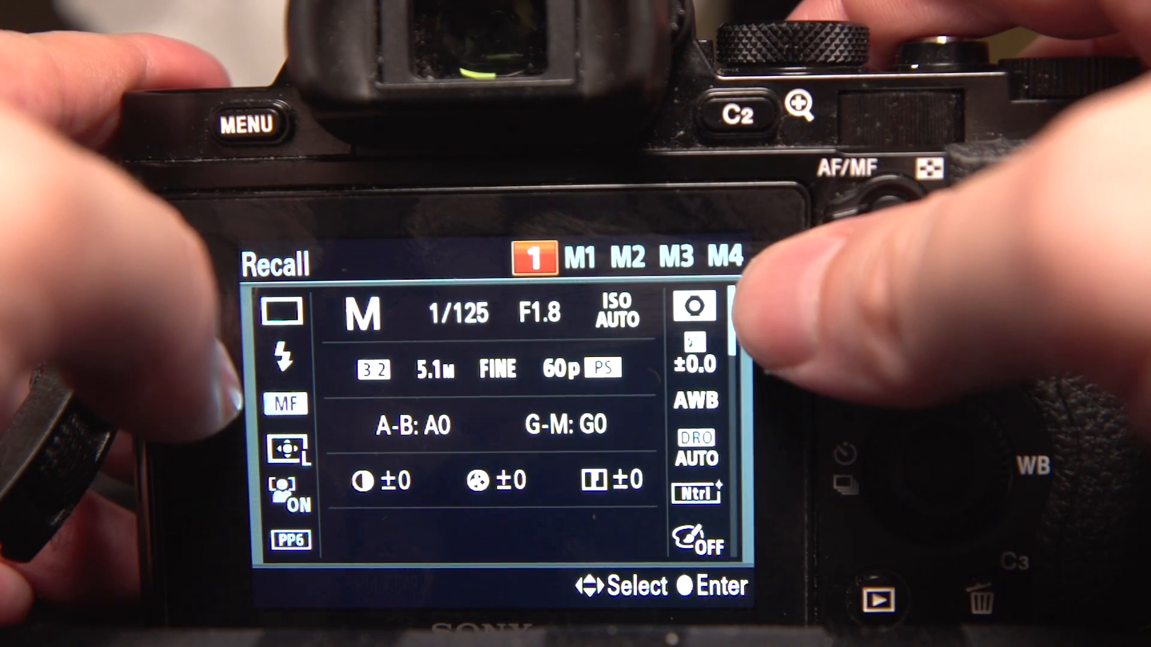
# Recall slot 1's manual 60p settings, then move to Aspect Ratio on camera menu page 1.
pyautogui.click(250, 123)
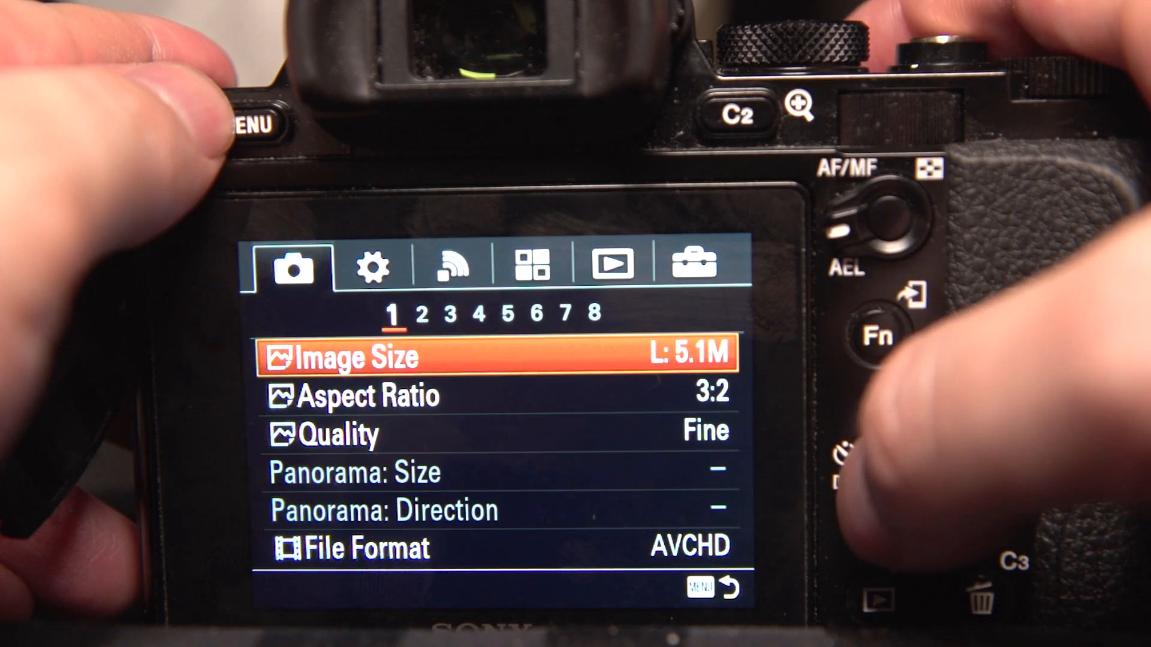
pyautogui.press('Down')
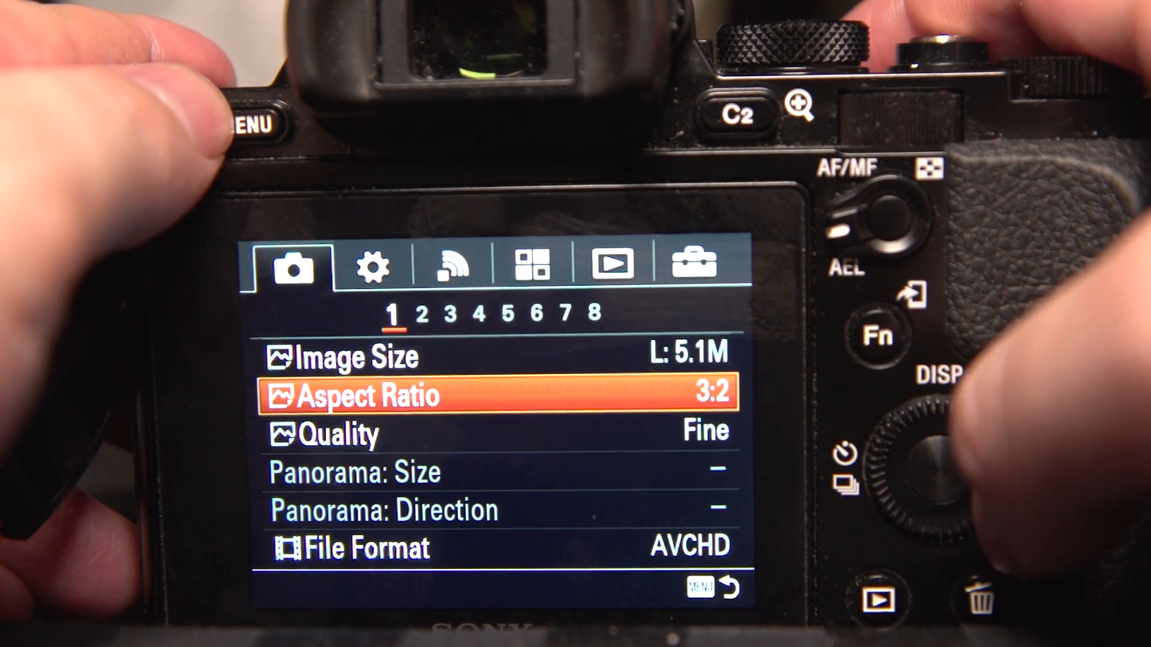